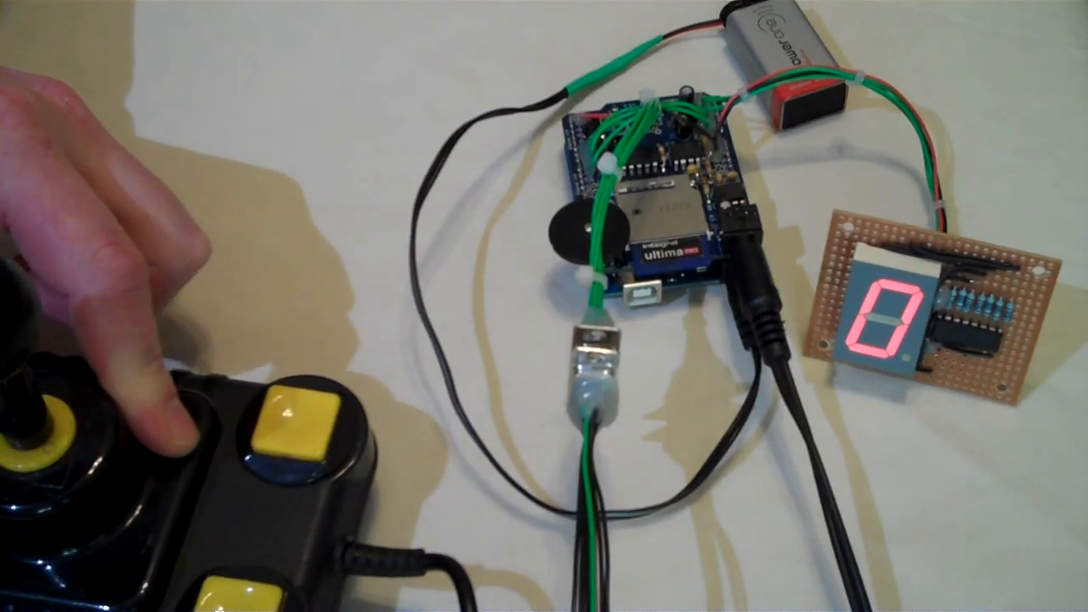
left_click(293, 425)
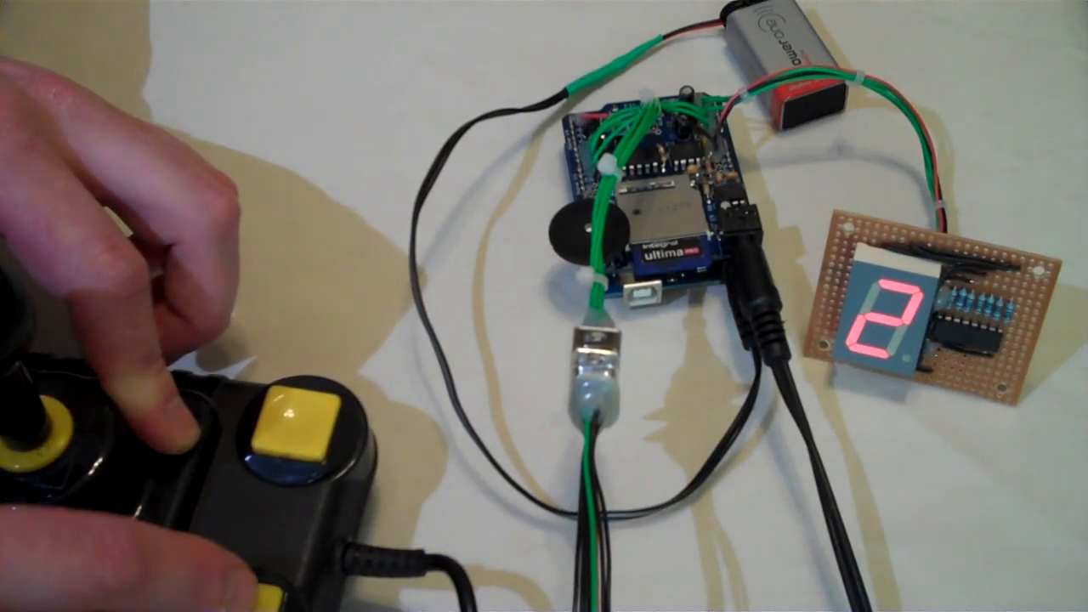
left_click(293, 417)
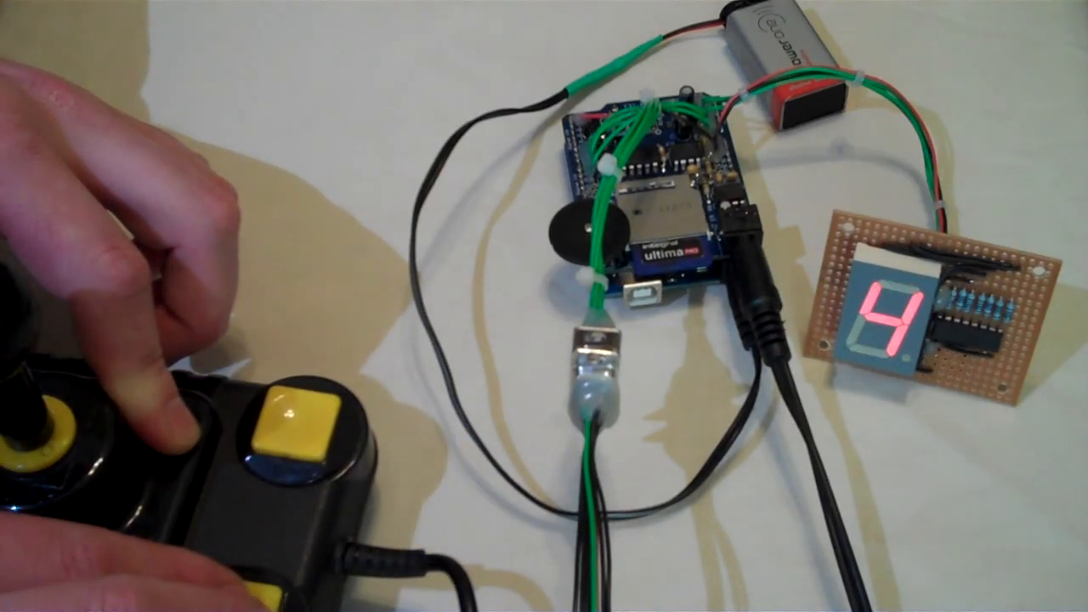
left_click(294, 425)
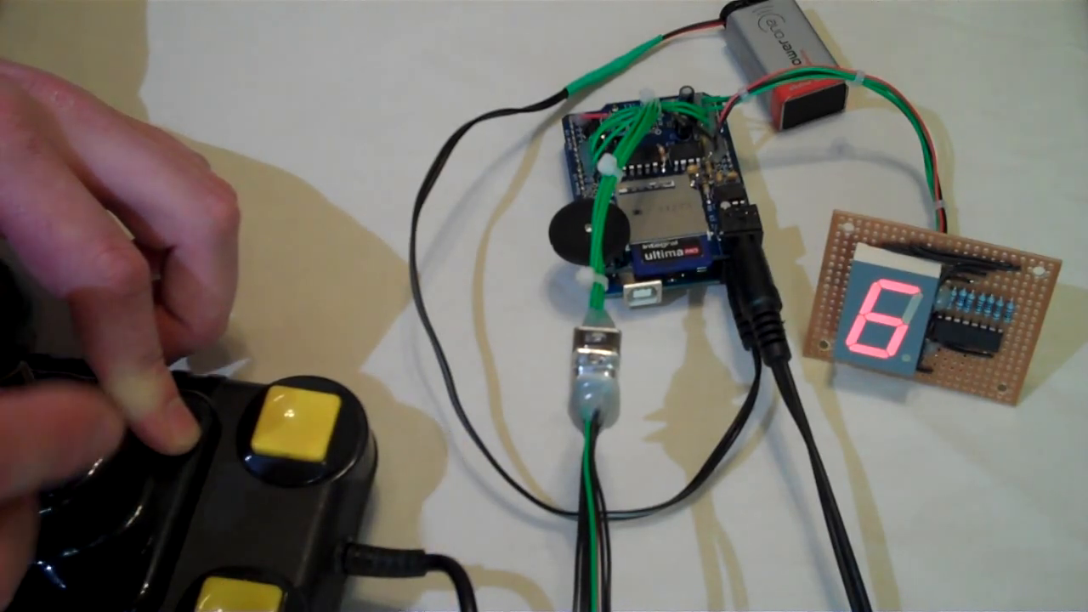